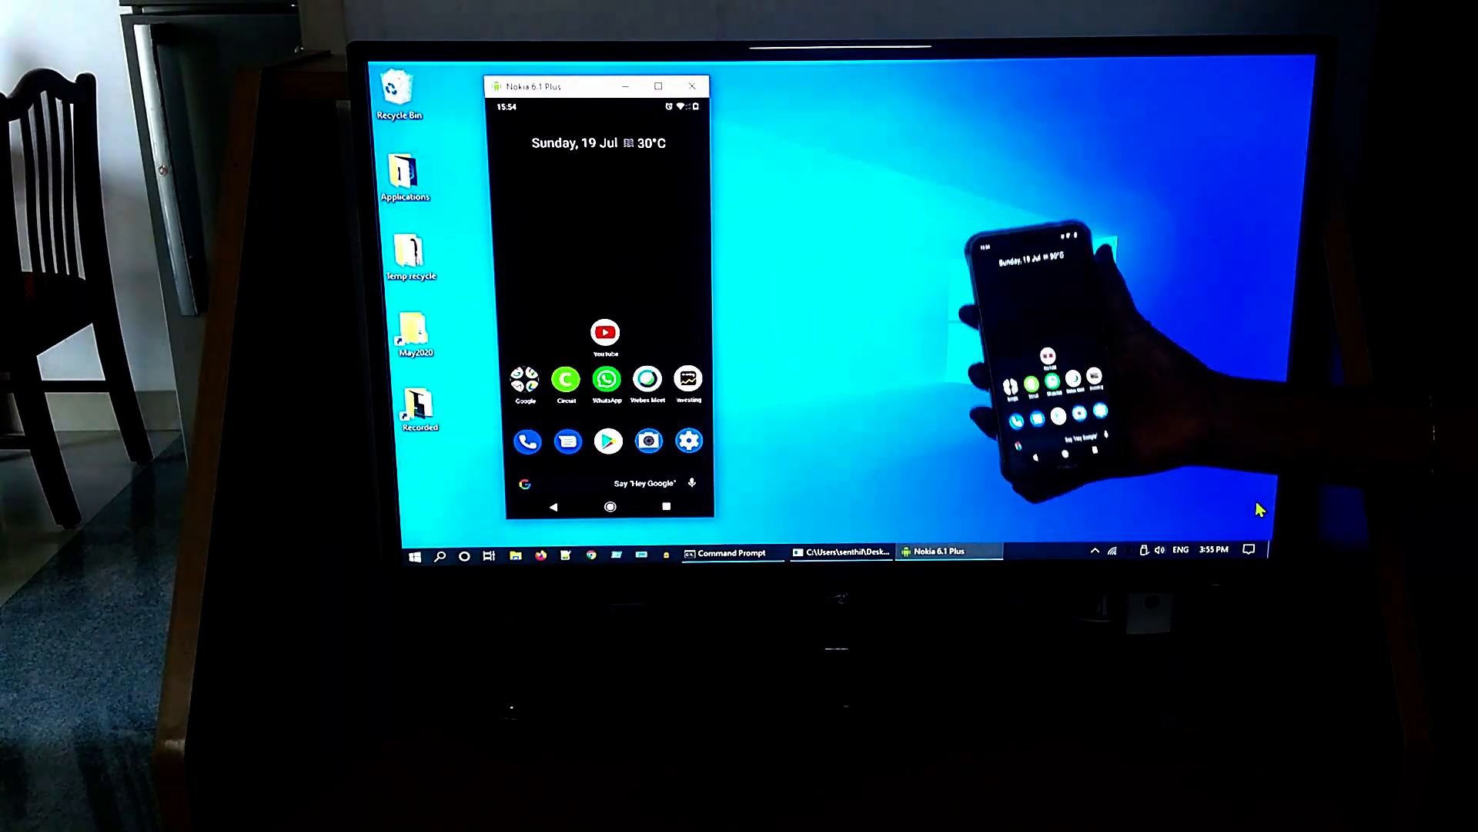
- Launch YouTube from the mirrored Nokia phone's home screen to show its home feed
click(605, 332)
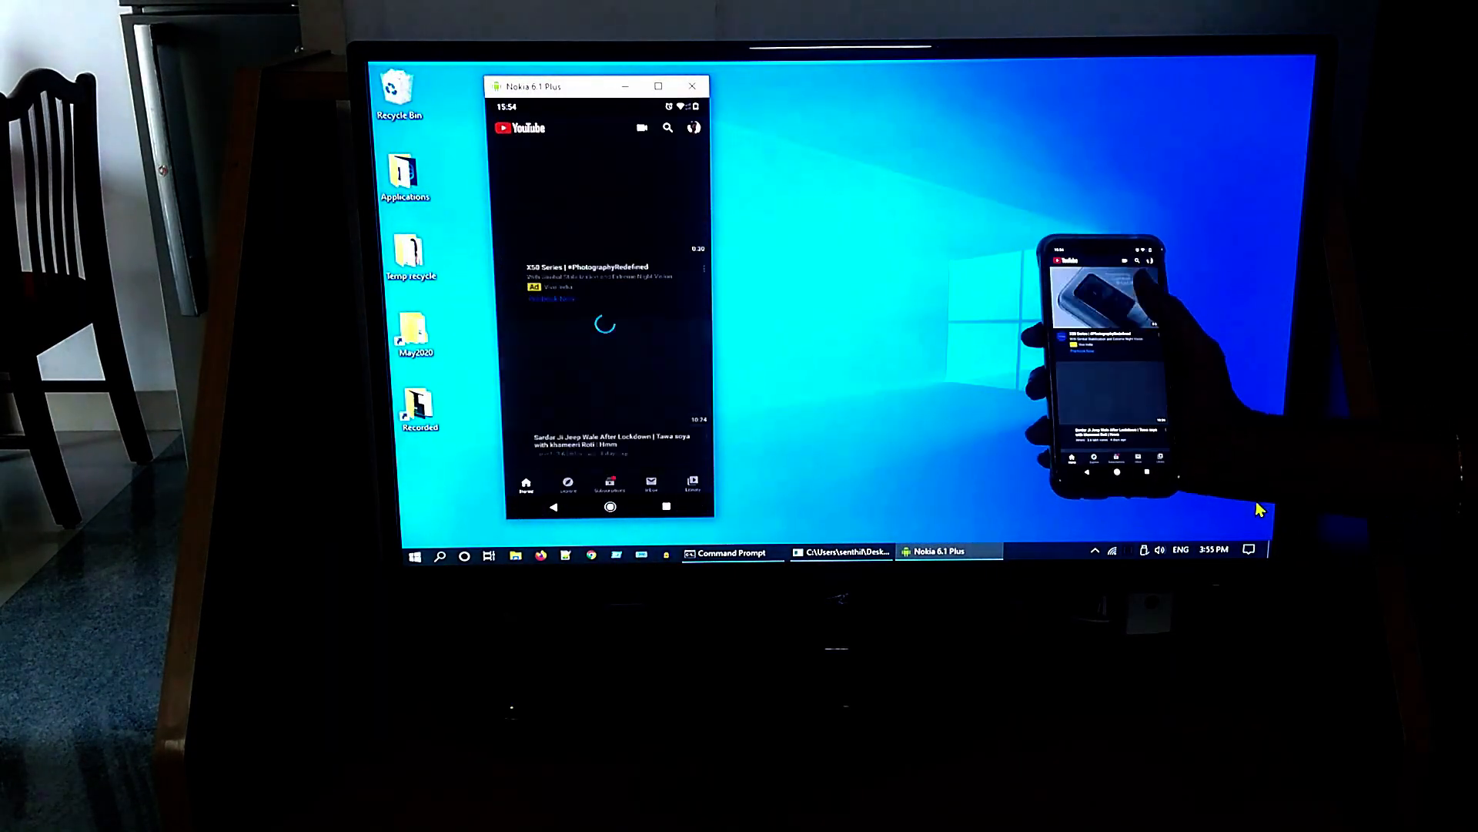